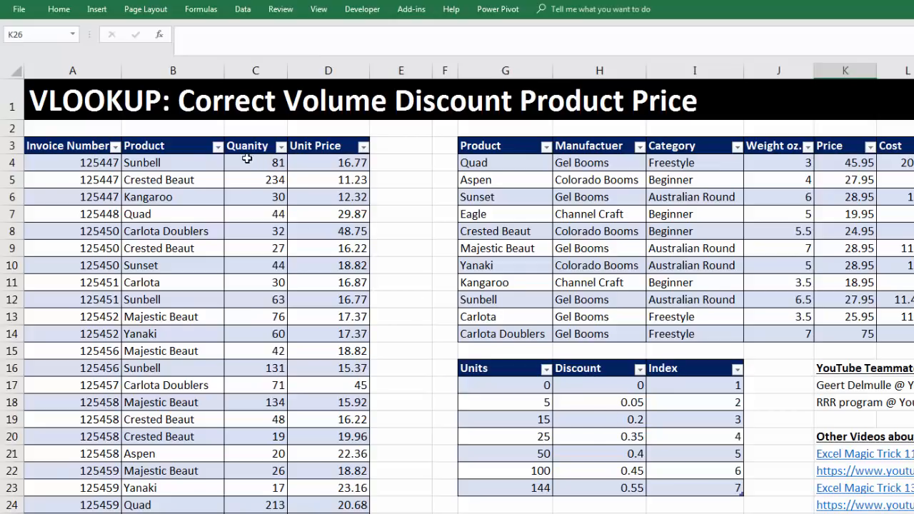
{"action": "mouse_move", "coordinate": [516, 401]}
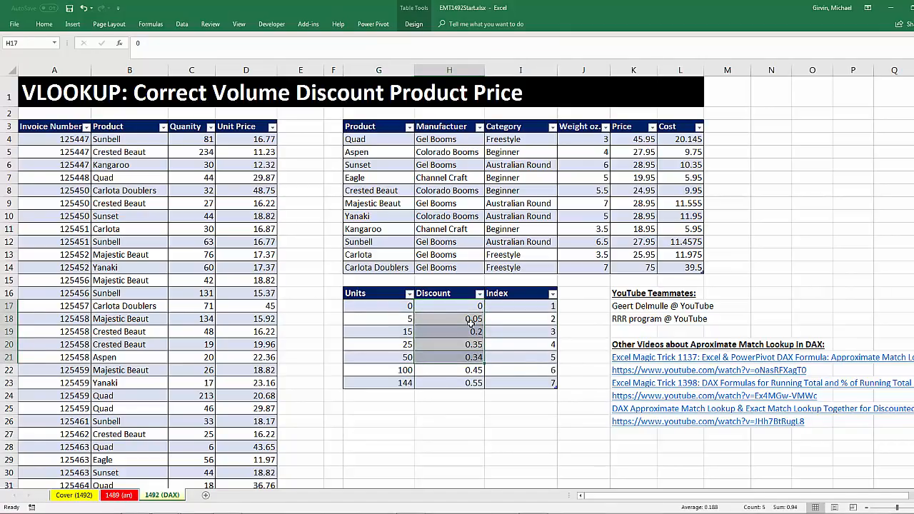
- Select the Discount column cells to review the discount rate for each units tier
{"action": "left_click", "coordinate": [449, 344]}
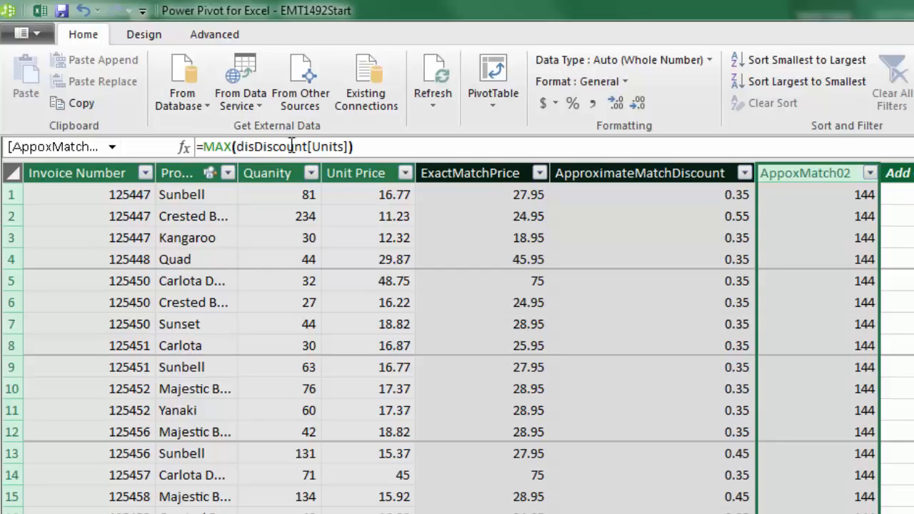
- Enter the ApproxMatch02 formula: CALCULATE of MAX disDiscount[Units] filtered to Units <= fSales[Quanity]
{"action": "type", "text": "CALCULATE("}
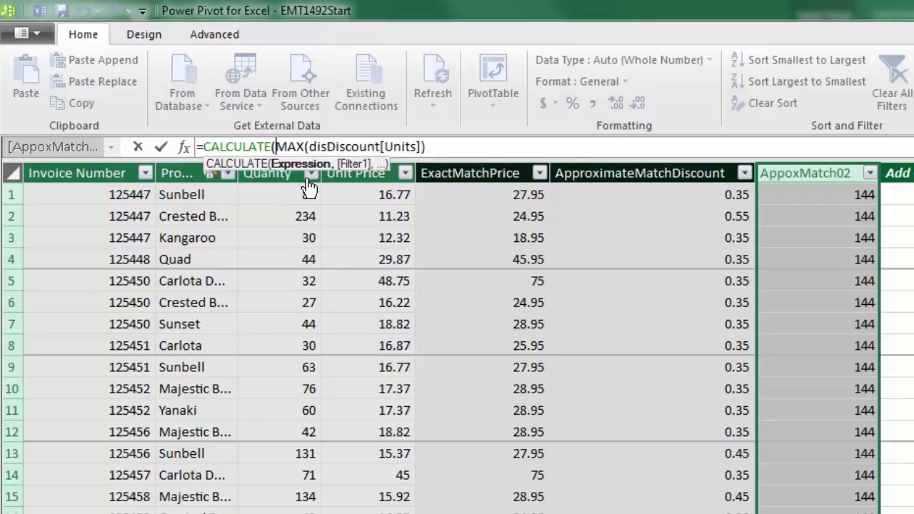
{"action": "type", "text": ",FILTER(disDiscount,disDiscount[Units]<=fSales[Quanity"}
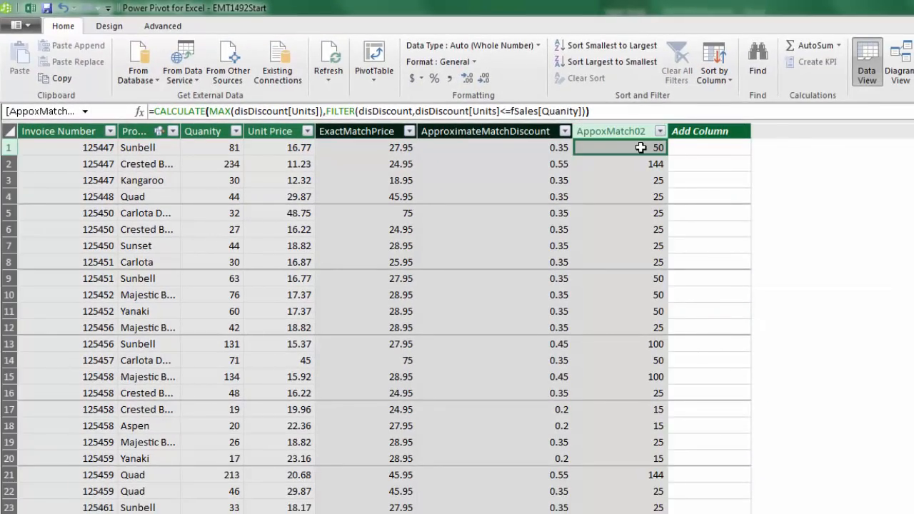
{"action": "left_click", "coordinate": [619, 180]}
{"action": "type", "text": "LOOKUPVALUE("}
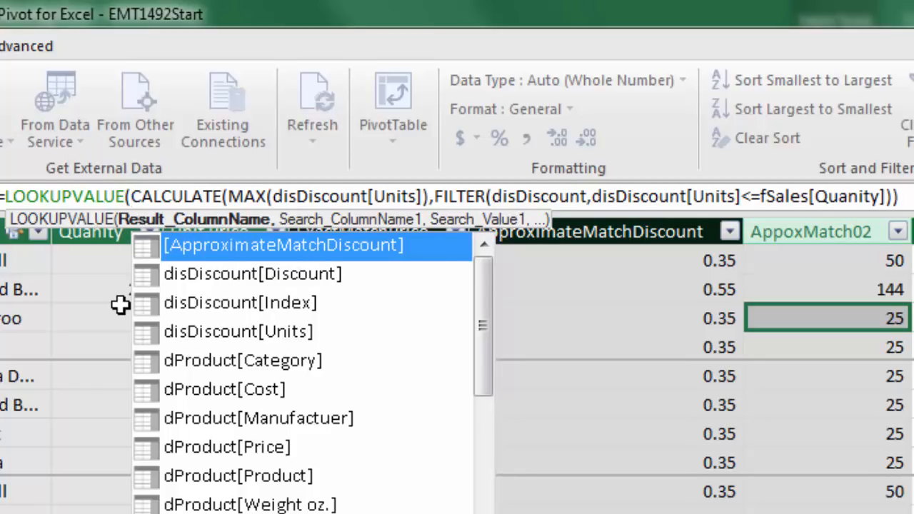
{"action": "mouse_move", "coordinate": [436, 236]}
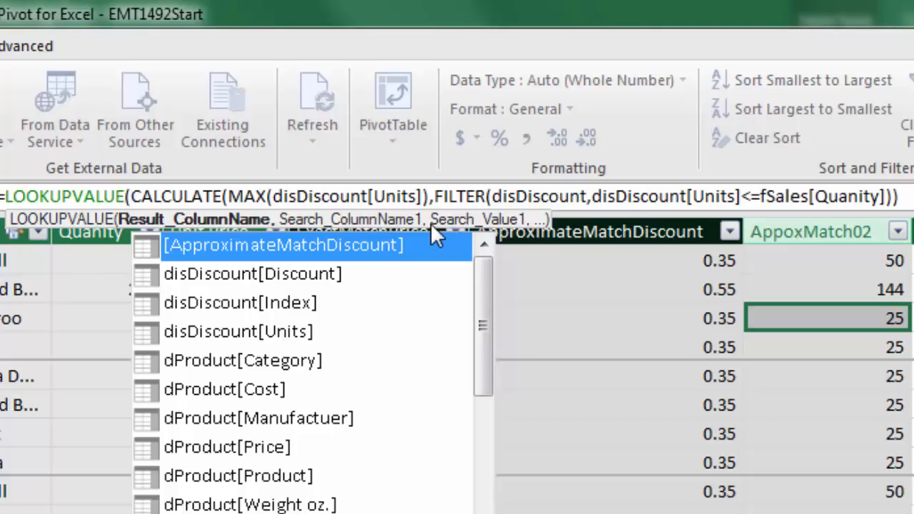
- Choose disDiscount[Discount] from the IntelliSense list as LOOKUPVALUE's result column
{"action": "left_click", "coordinate": [252, 273]}
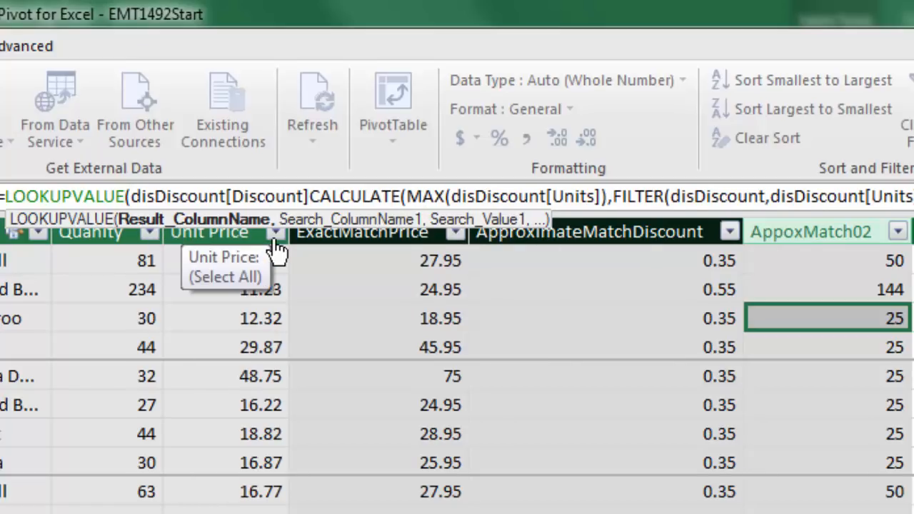